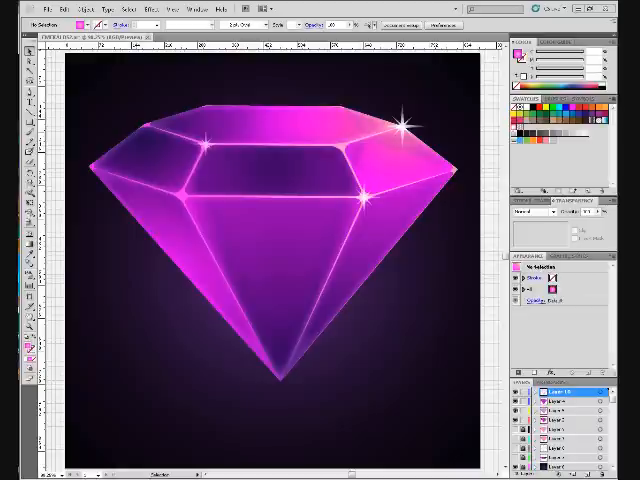
pyautogui.moveTo(356, 324)
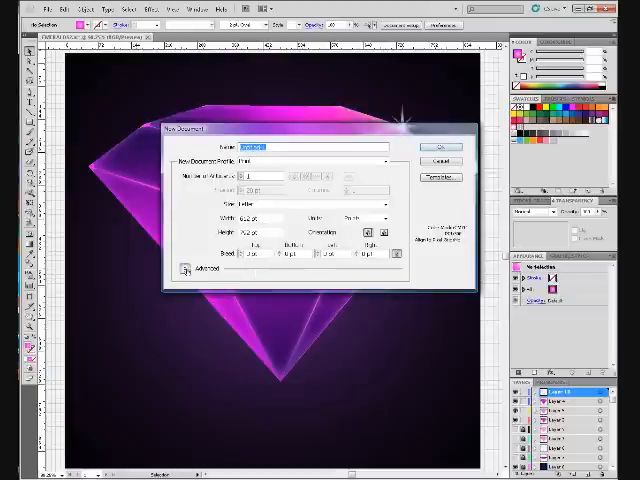
# Create a new blank Illustrator document with the chosen document properties.
pyautogui.click(186, 268)
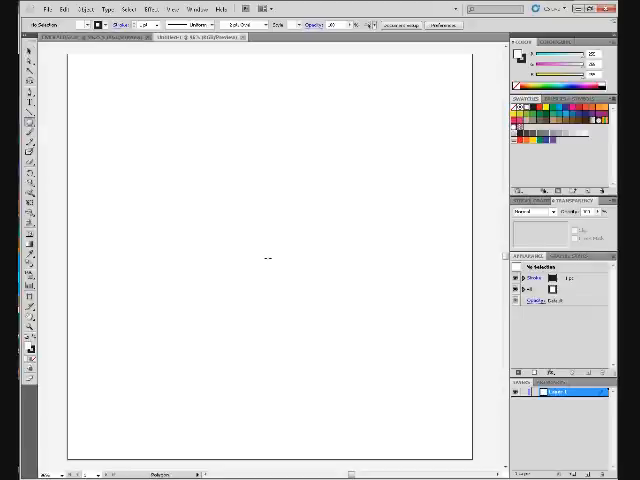
# Create a 6-sided polygon on the artboard, scaled up large and filled purple.
pyautogui.click(264, 258)
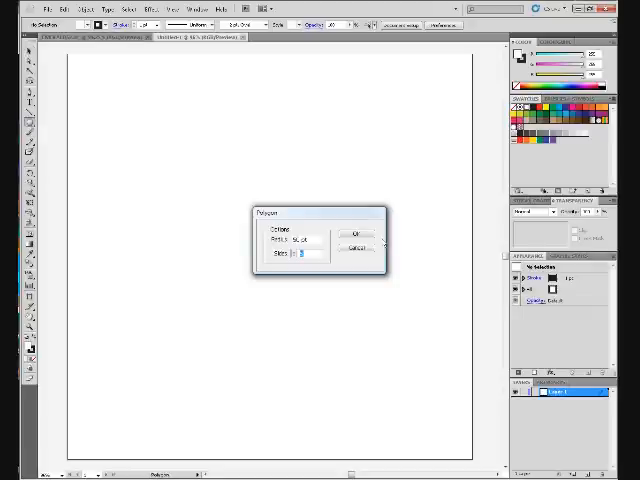
pyautogui.click(356, 232)
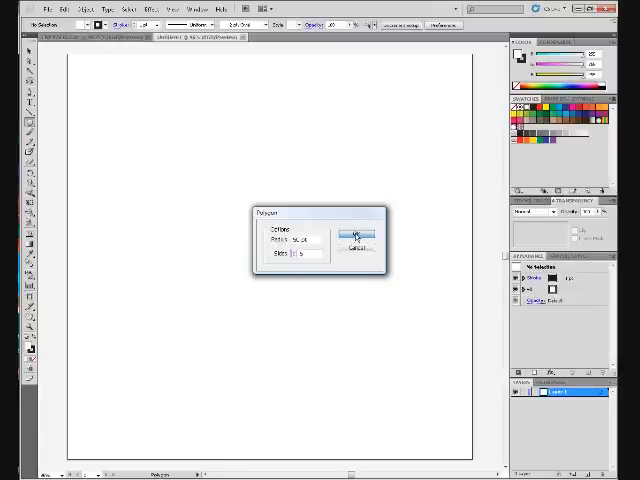
pyautogui.click(352, 232)
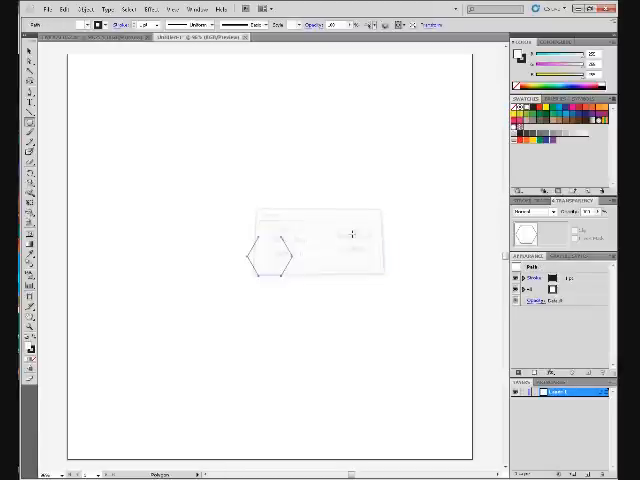
pyautogui.click(432, 24)
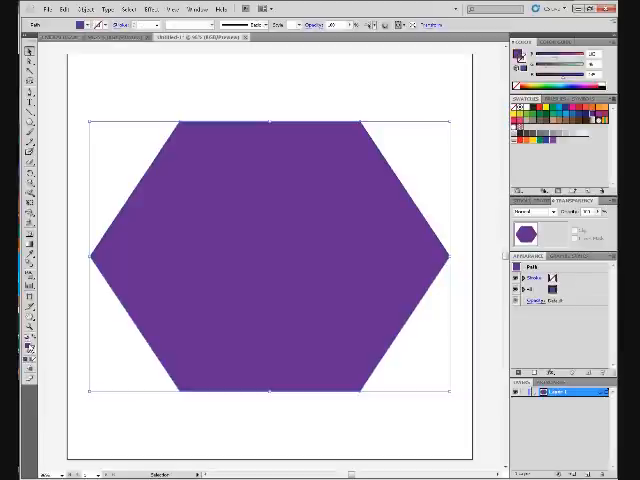
pyautogui.moveTo(210, 332)
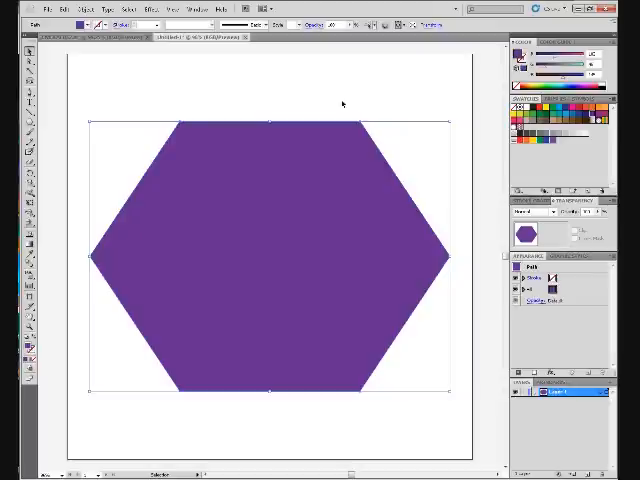
# Apply Effect > 3D > Extrude & Bevel to the hexagon with Preview and adjusted rotation, depth and bevel.
pyautogui.click(152, 8)
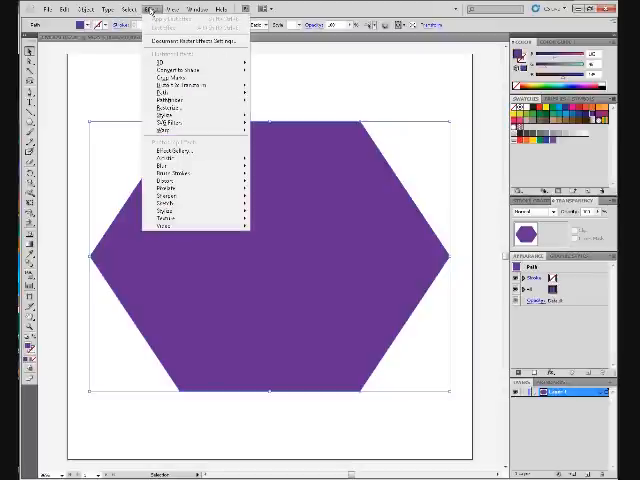
pyautogui.moveTo(180, 62)
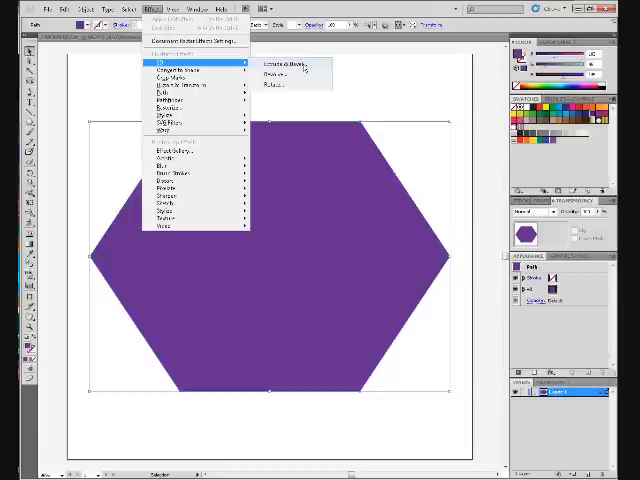
pyautogui.click(290, 62)
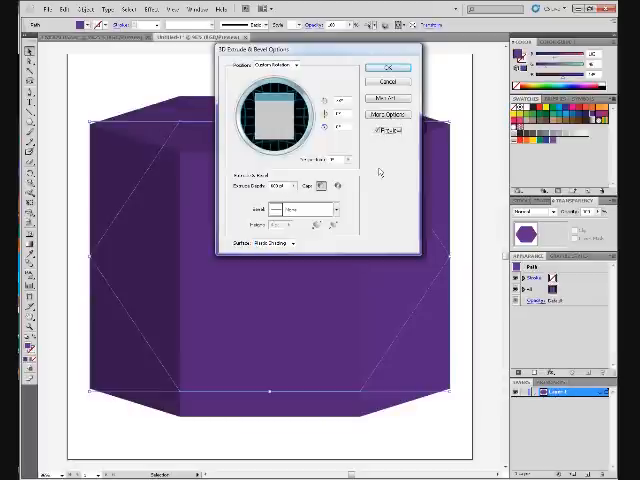
pyautogui.click(336, 208)
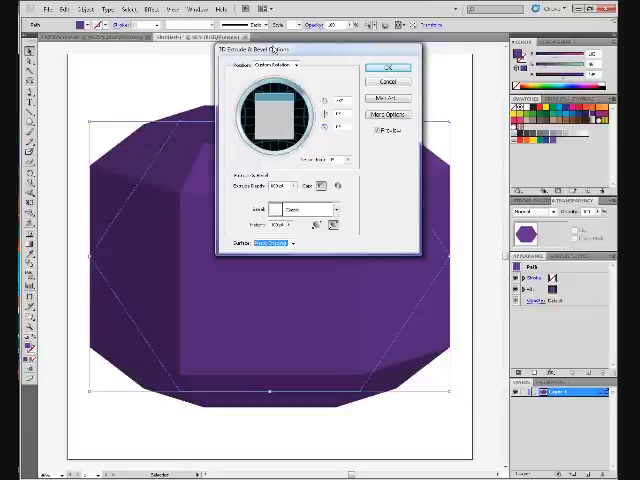
pyautogui.click(384, 64)
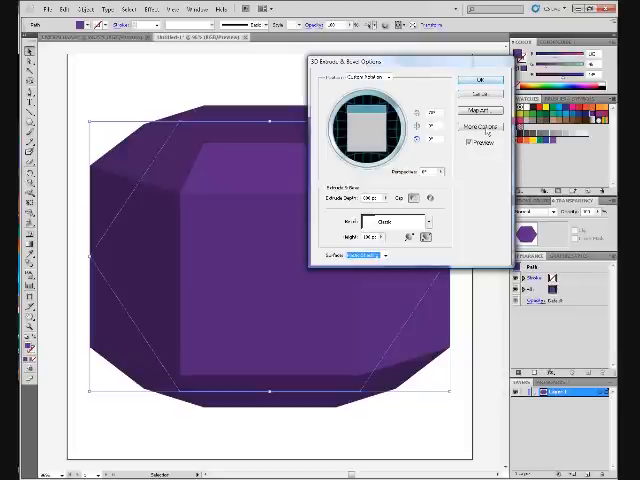
# Adjust lighting and shading under More Options and confirm the 3D Extrude & Bevel effect.
pyautogui.click(476, 128)
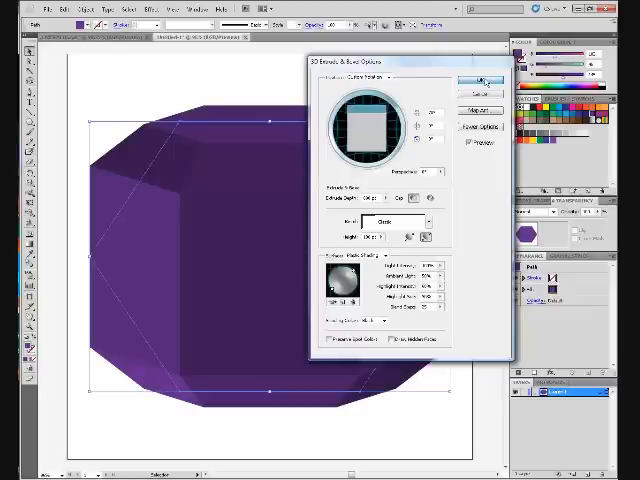
pyautogui.click(476, 80)
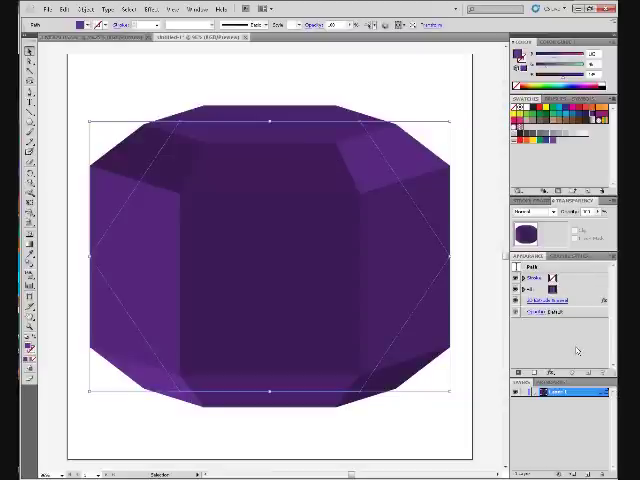
# Save the 3D gem artwork as a new Illustrator file via File > Save As.
pyautogui.click(40, 10)
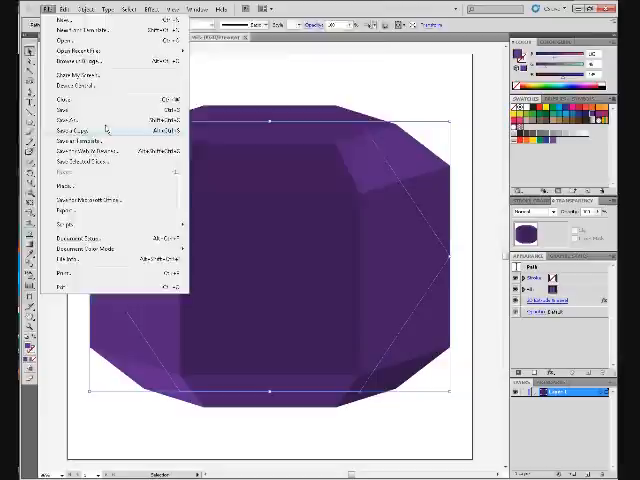
pyautogui.click(74, 120)
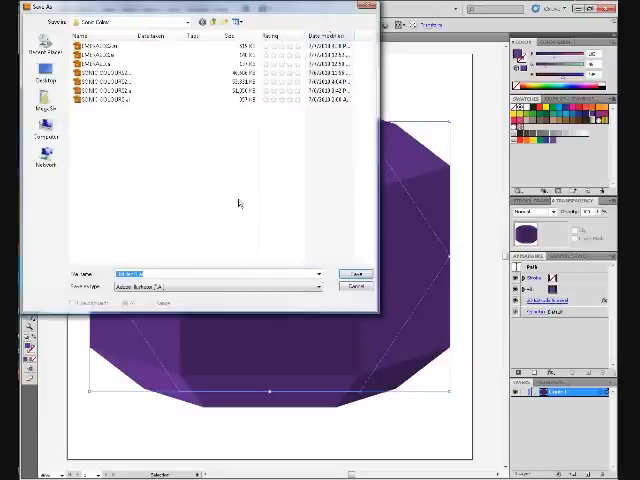
pyautogui.click(318, 274)
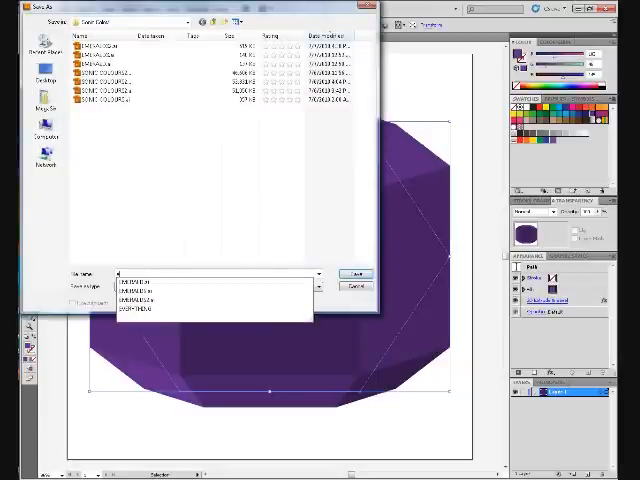
pyautogui.click(356, 274)
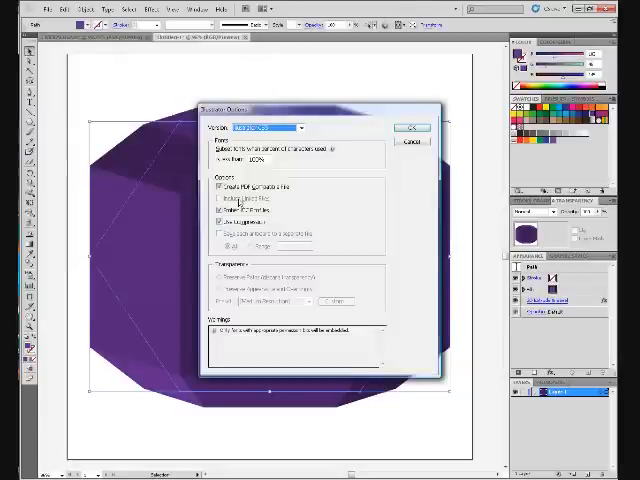
pyautogui.click(410, 130)
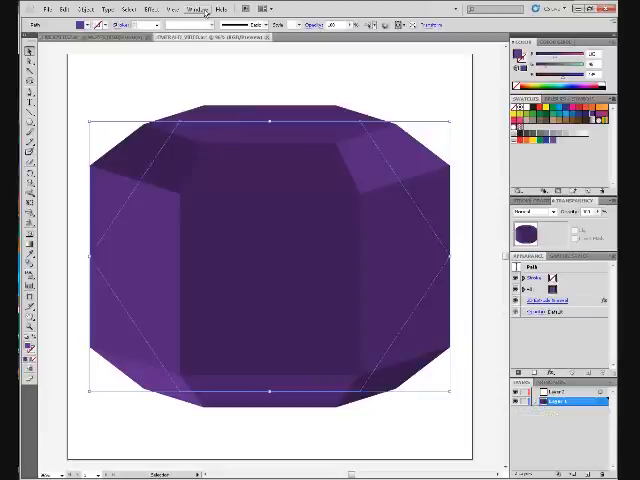
pyautogui.click(196, 10)
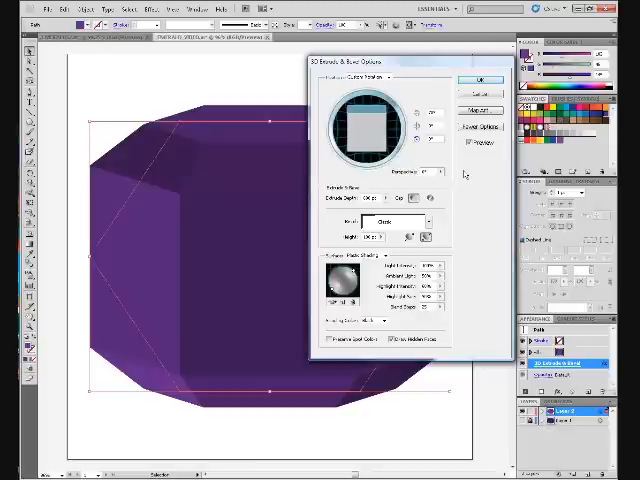
pyautogui.moveTo(480, 178)
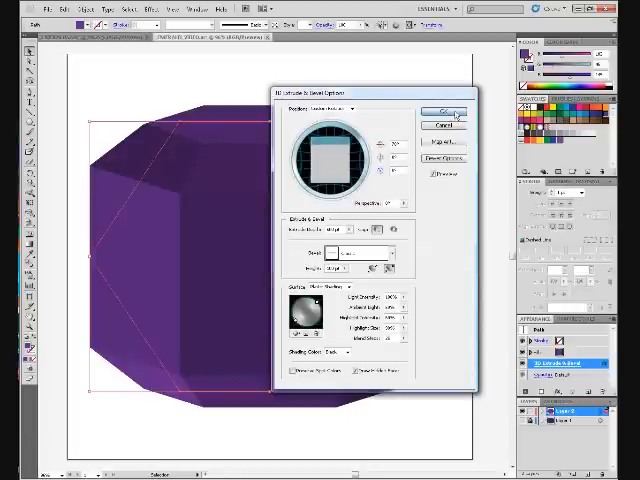
# Confirm the reviewed 3D Extrude & Bevel settings so the shaded jewel renders again.
pyautogui.click(444, 110)
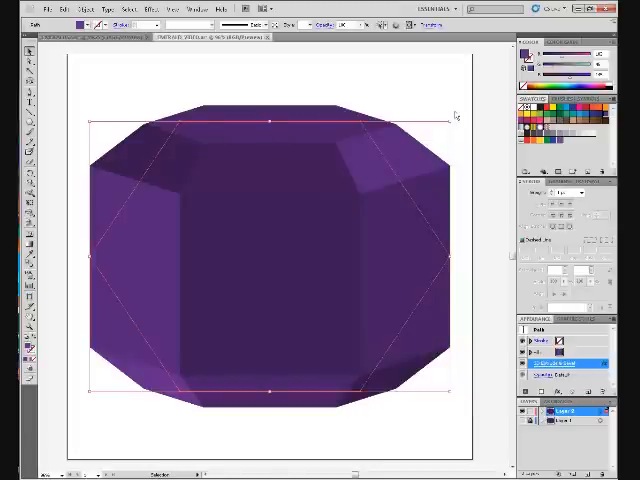
pyautogui.moveTo(408, 92)
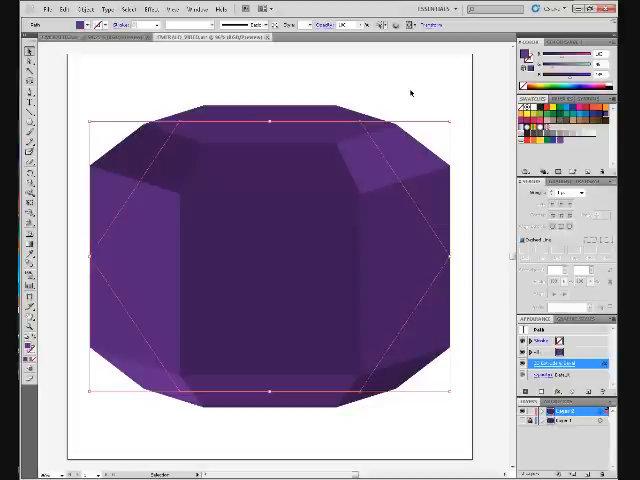
# Expand the 3D jewel's appearance into separate editable facet shapes via Object > Expand Appearance.
pyautogui.click(90, 8)
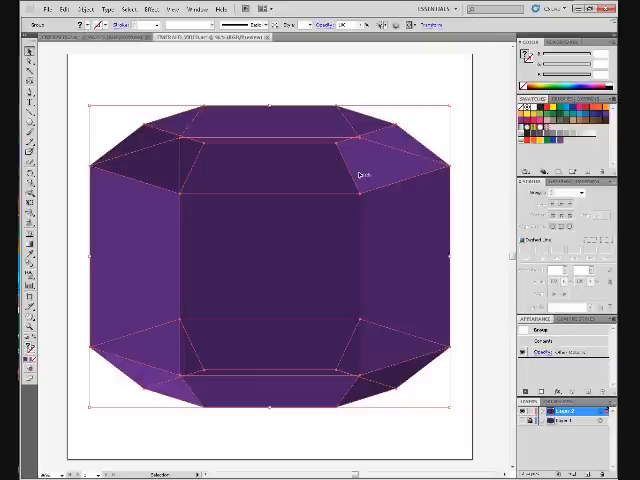
pyautogui.moveTo(376, 264)
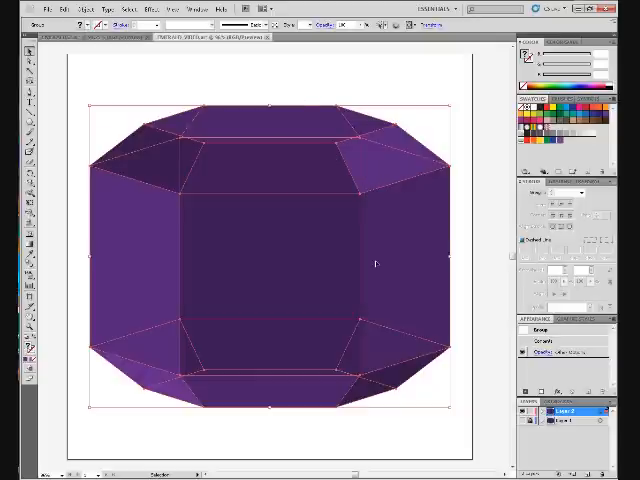
pyautogui.moveTo(276, 192)
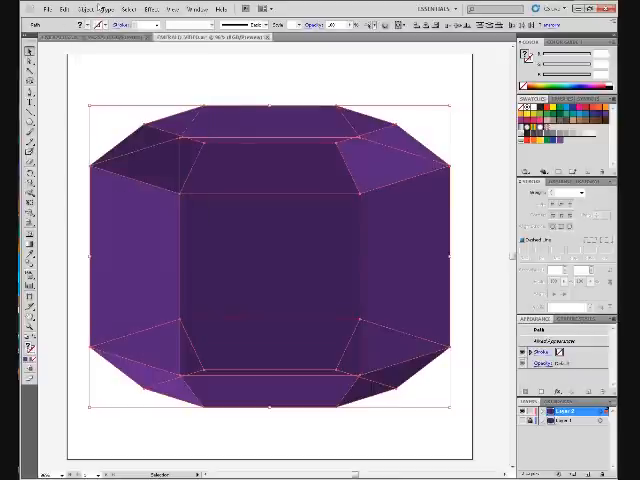
pyautogui.click(108, 10)
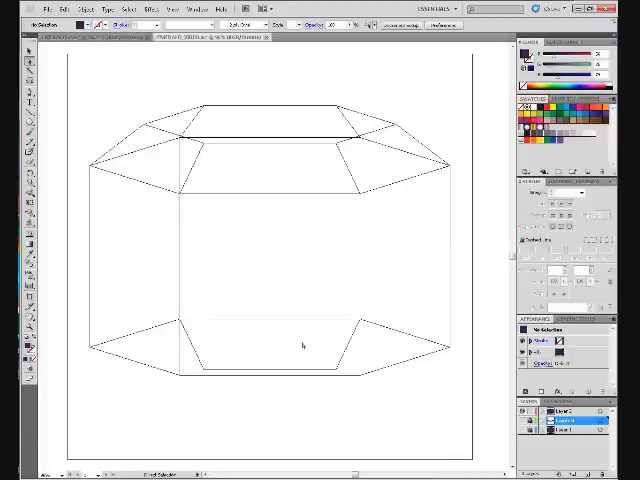
pyautogui.moveTo(278, 244)
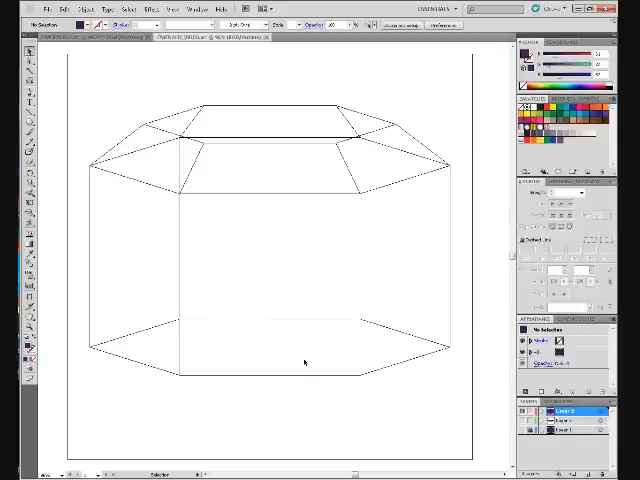
pyautogui.moveTo(184, 328)
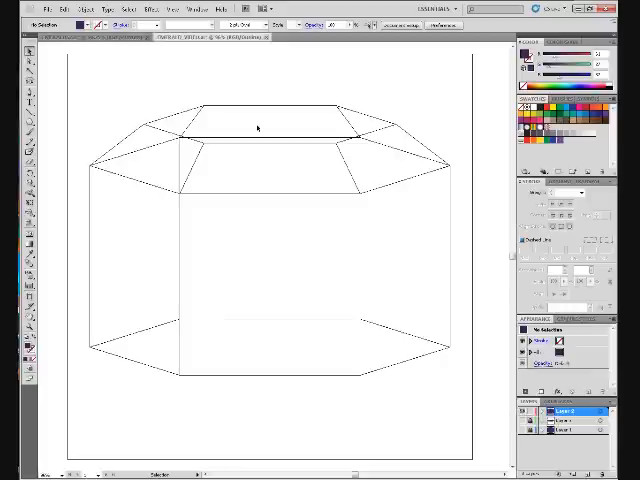
pyautogui.moveTo(486, 410)
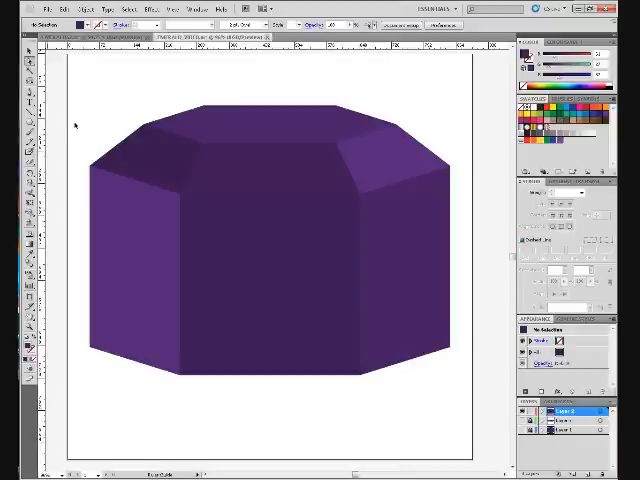
pyautogui.moveTo(260, 126)
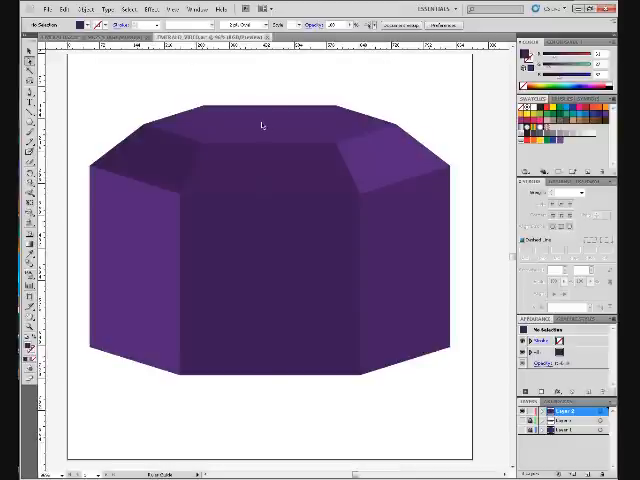
pyautogui.moveTo(400, 104)
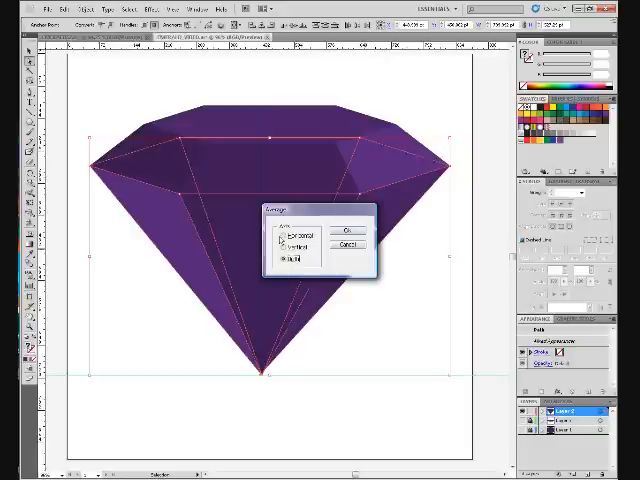
# Average the gem's bottom anchor points on Both axes into a single sharp tip.
pyautogui.click(284, 258)
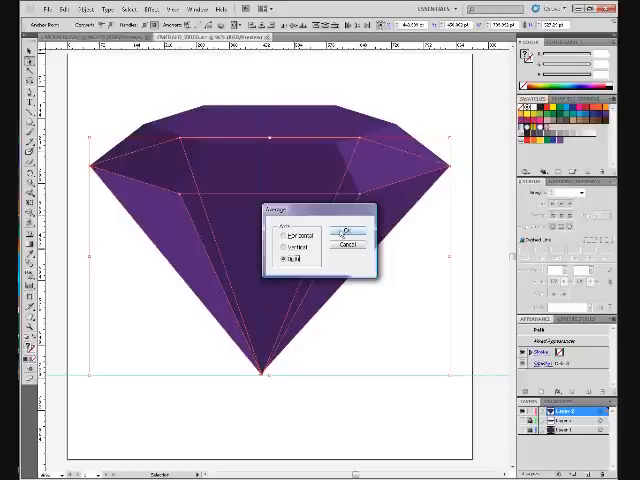
pyautogui.click(348, 228)
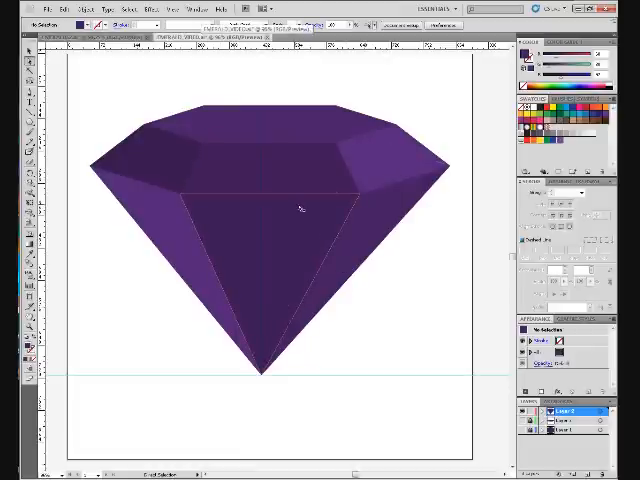
pyautogui.moveTo(328, 204)
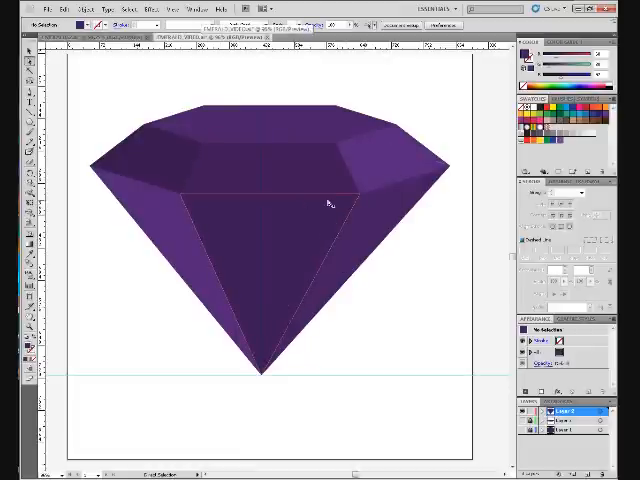